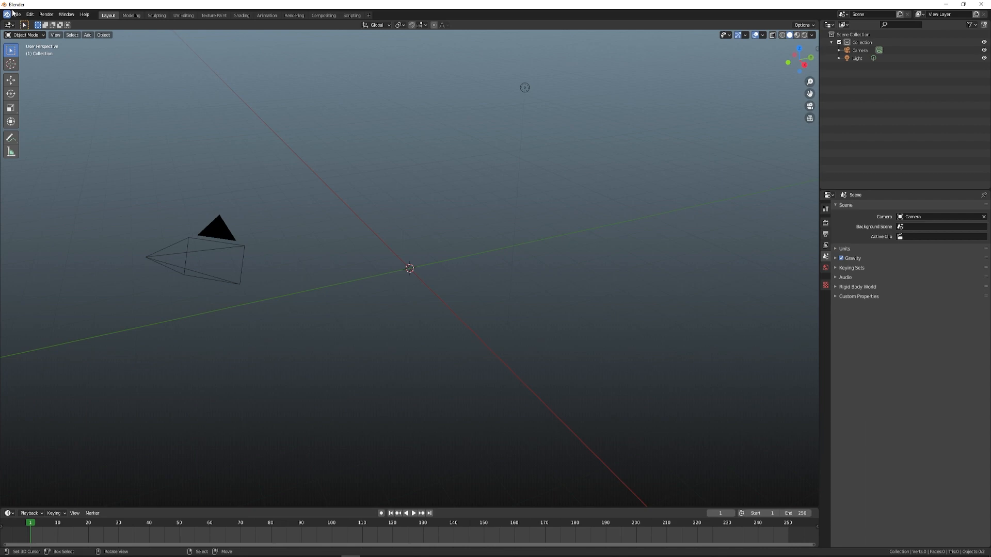
Import the Mixamo character FBX file into the empty scene
{"action": "left_click", "coordinate": [17, 14]}
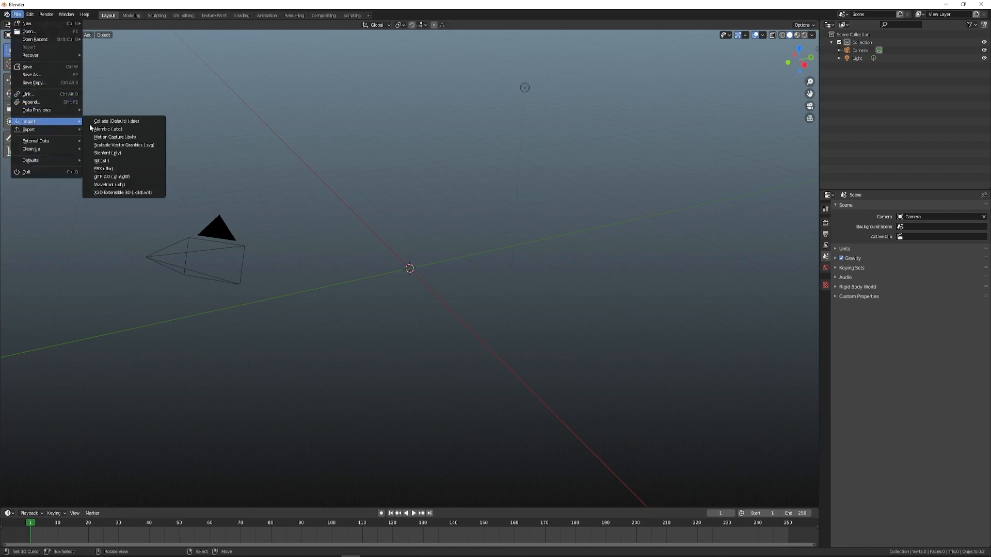
{"action": "left_click", "coordinate": [386, 314]}
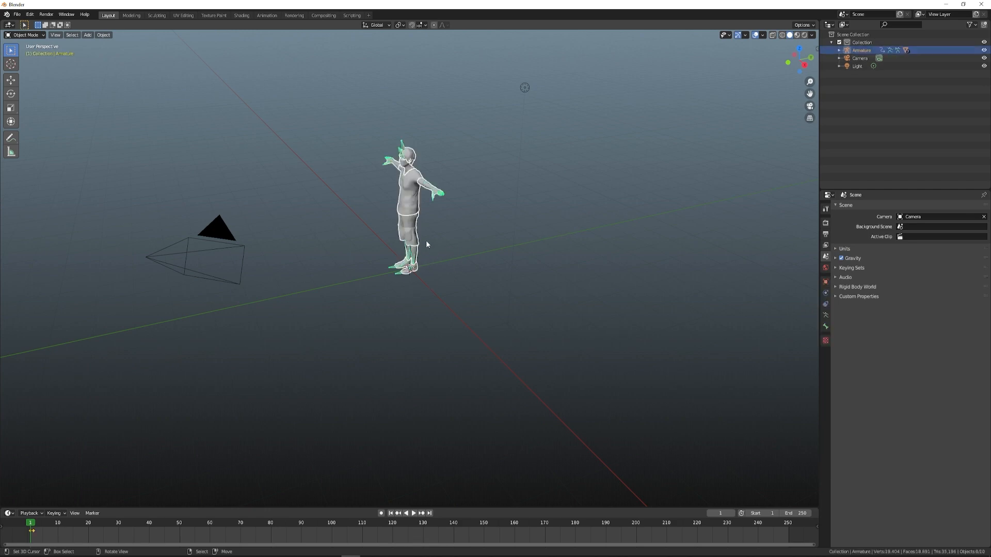
{"action": "mouse_move", "coordinate": [433, 239]}
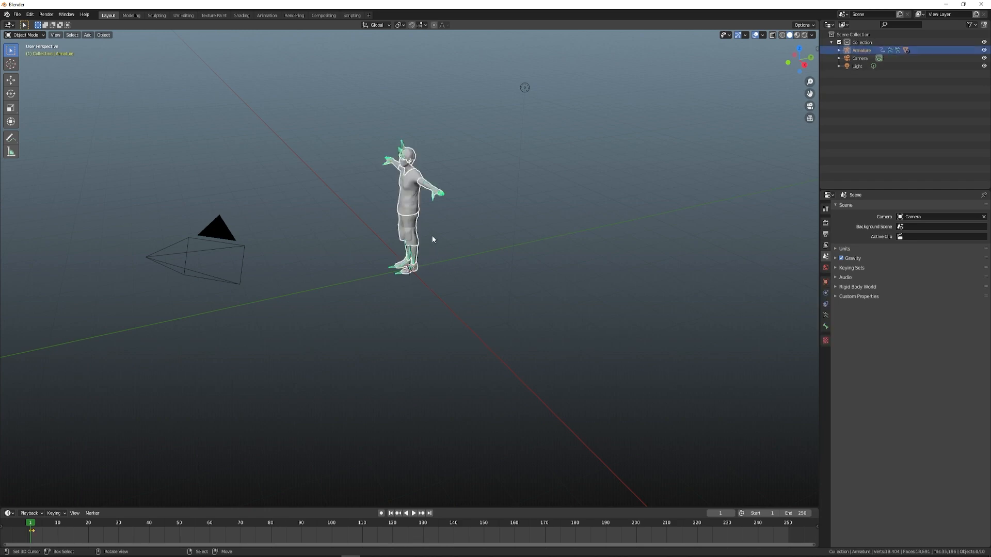
{"action": "left_click", "coordinate": [825, 282]}
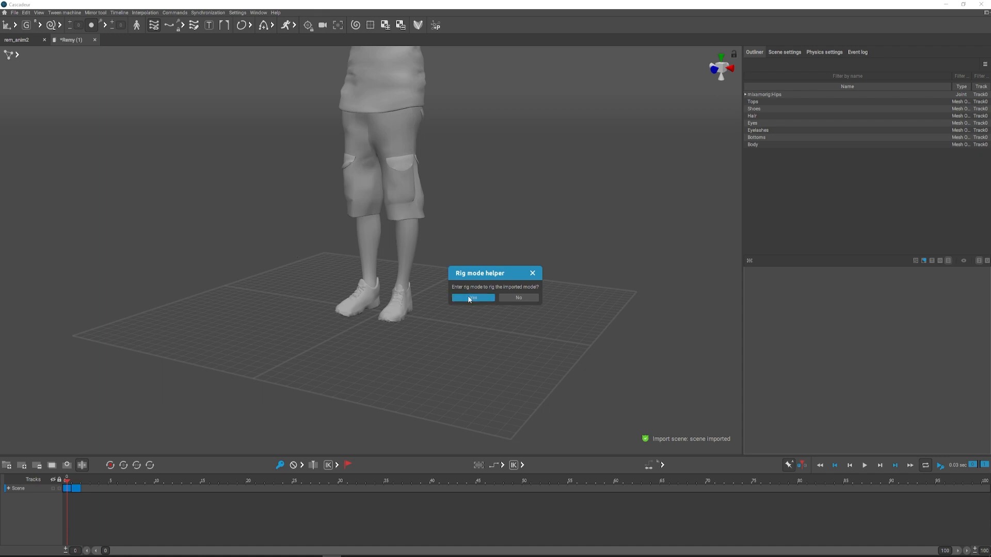
Accept rig mode for Remy and confirm all Mixamo bones were recognized
{"action": "left_click", "coordinate": [472, 297]}
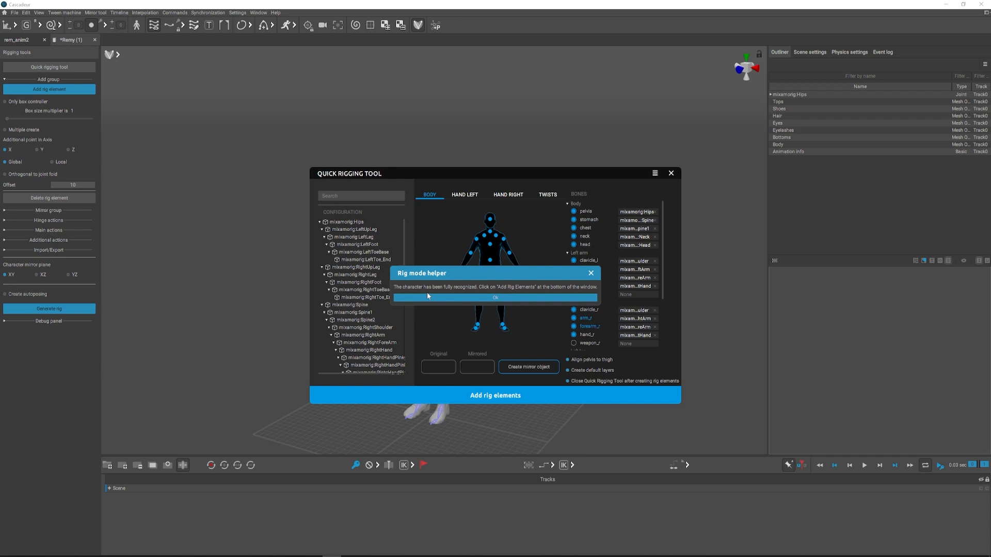
{"action": "left_click", "coordinate": [495, 297]}
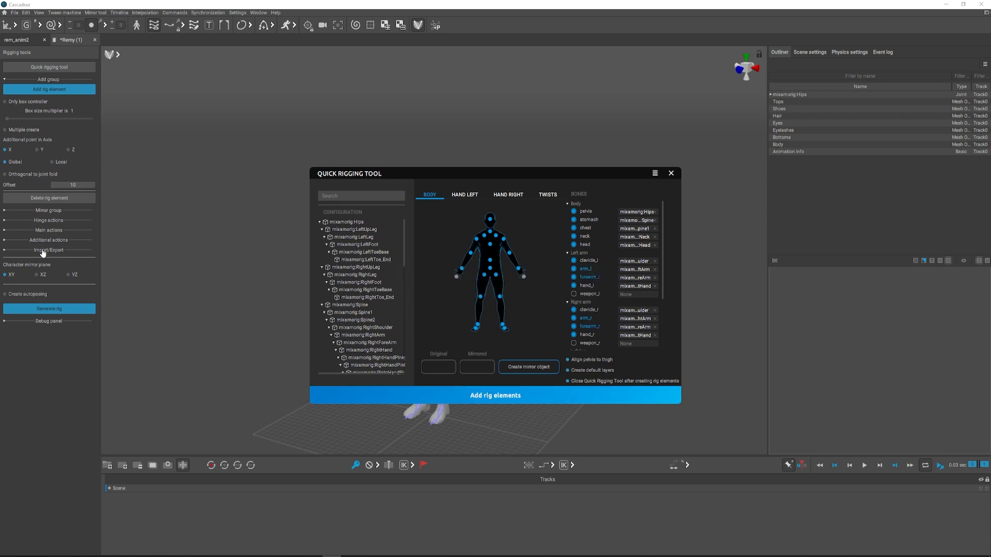
{"action": "left_click", "coordinate": [494, 395]}
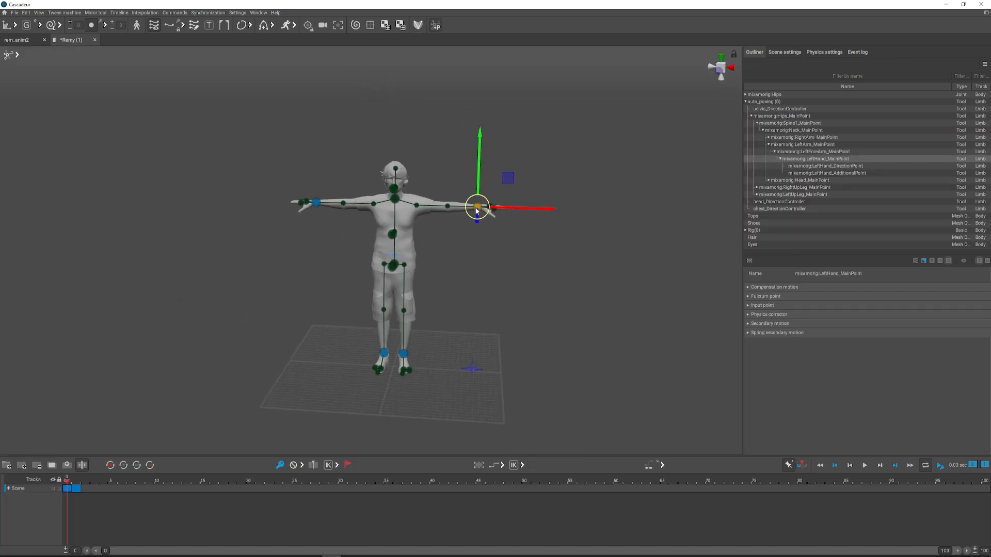
Drag Remy's left hand controller to test the generated rig
{"action": "left_click_drag", "start_coordinate": [477, 205], "coordinate": [420, 196]}
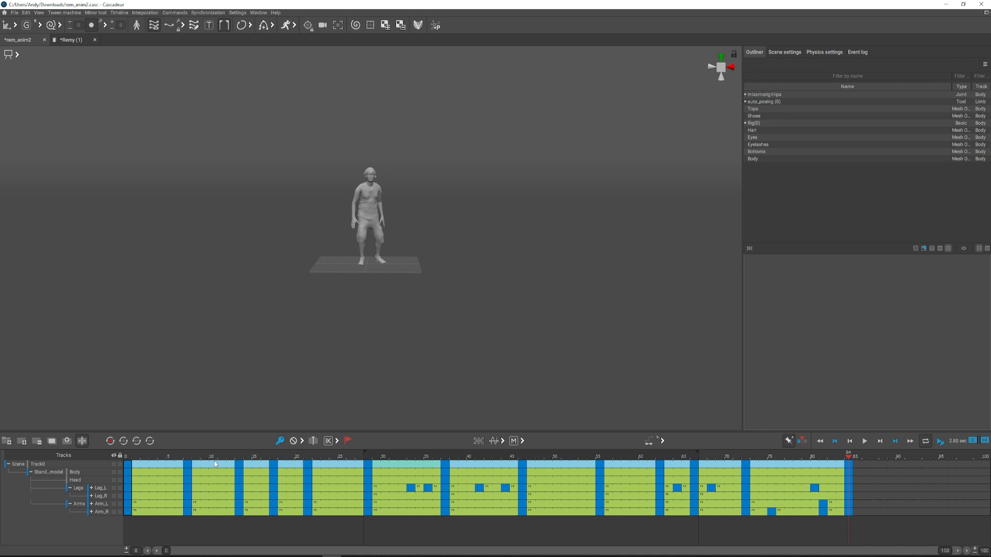
Open the File menu in the rem_anim2 project to reach the FBX export
{"action": "left_click", "coordinate": [14, 11]}
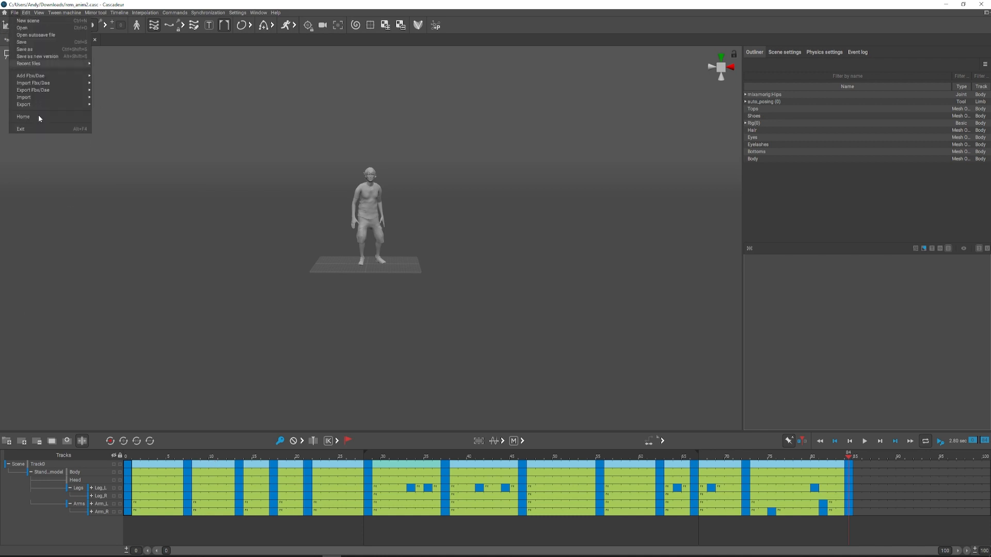
{"action": "mouse_move", "coordinate": [33, 90]}
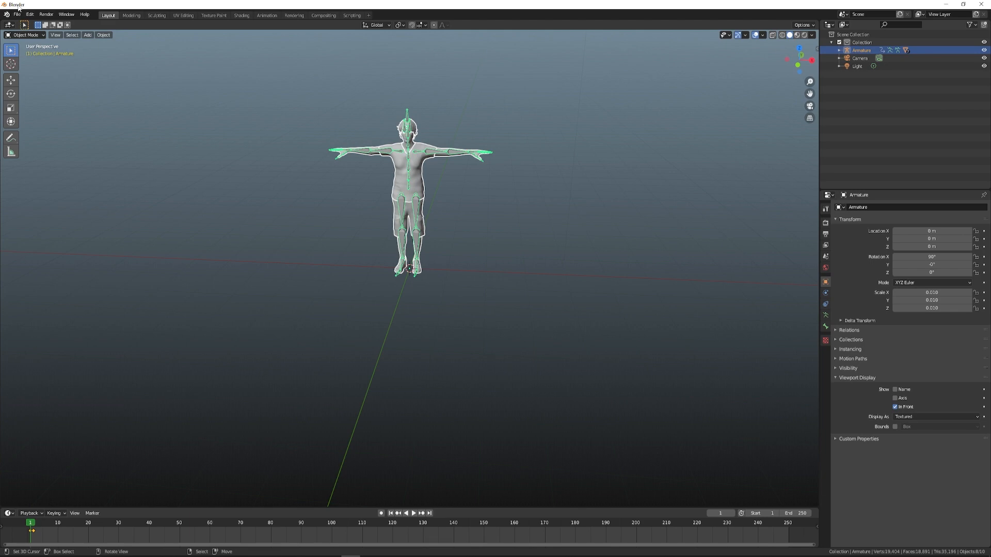
Import the Cascadeur FBX animation and enable In Front for its armature
{"action": "left_click", "coordinate": [17, 14]}
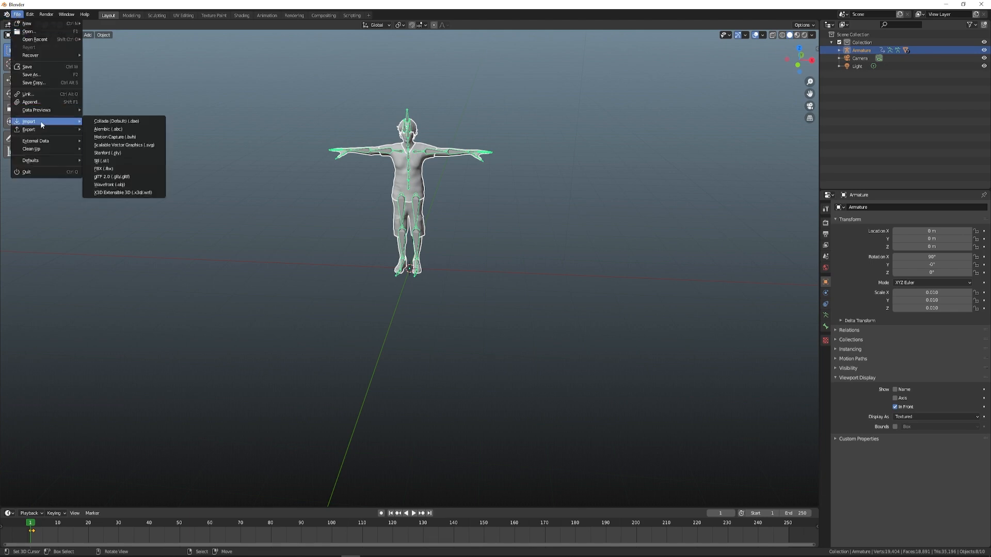
{"action": "mouse_move", "coordinate": [103, 168]}
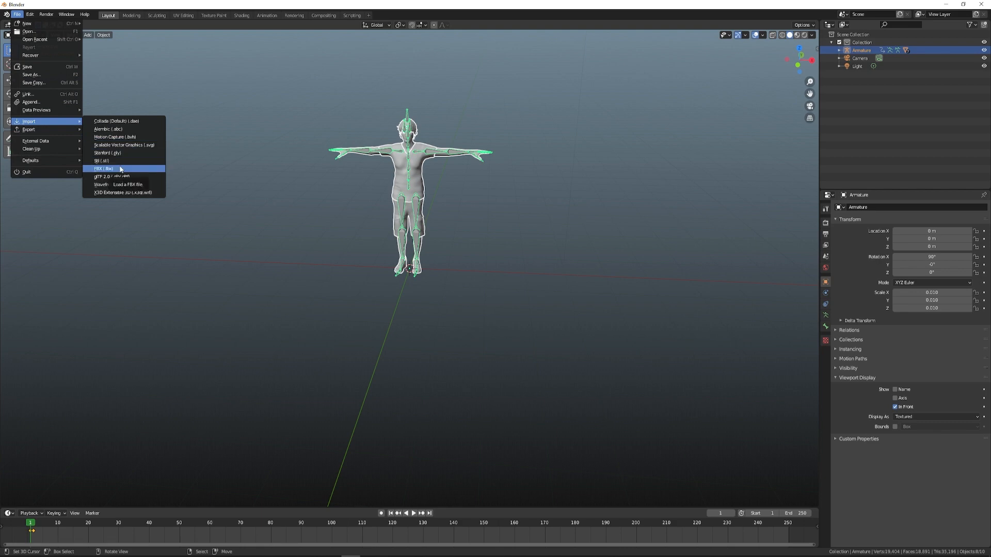
{"action": "left_click", "coordinate": [102, 168]}
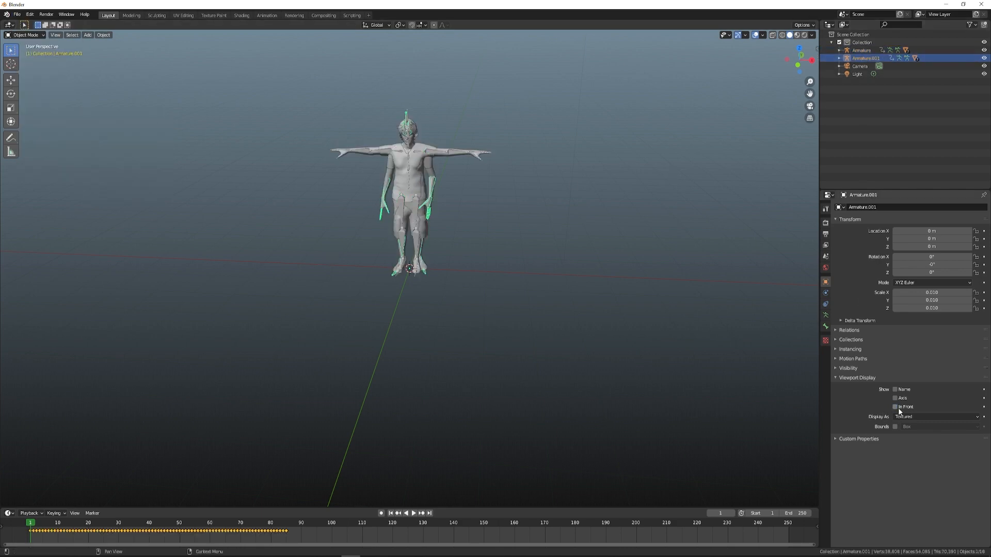
{"action": "left_click", "coordinate": [896, 408]}
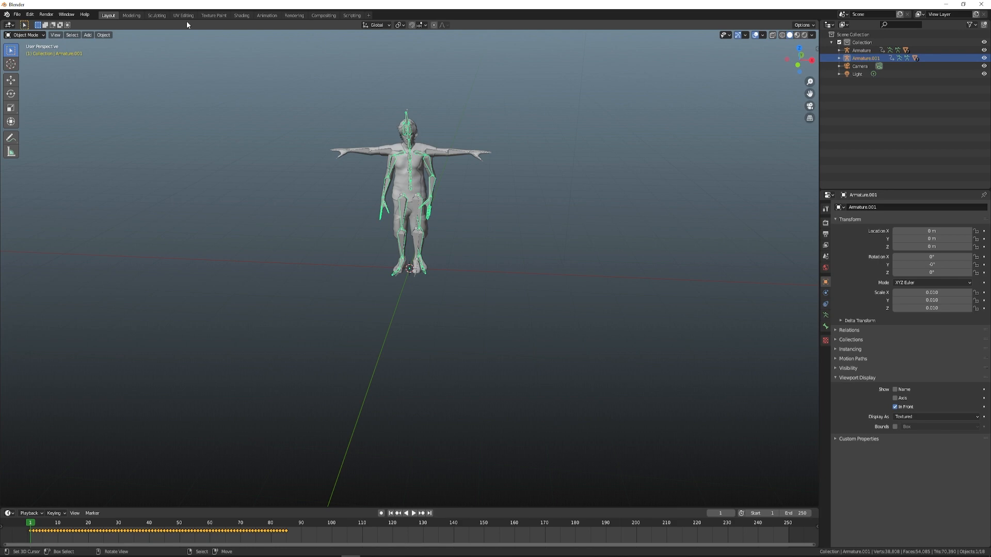
Switch to the Animation workspace and browse the Dope Sheet's editor types
{"action": "left_click", "coordinate": [266, 15]}
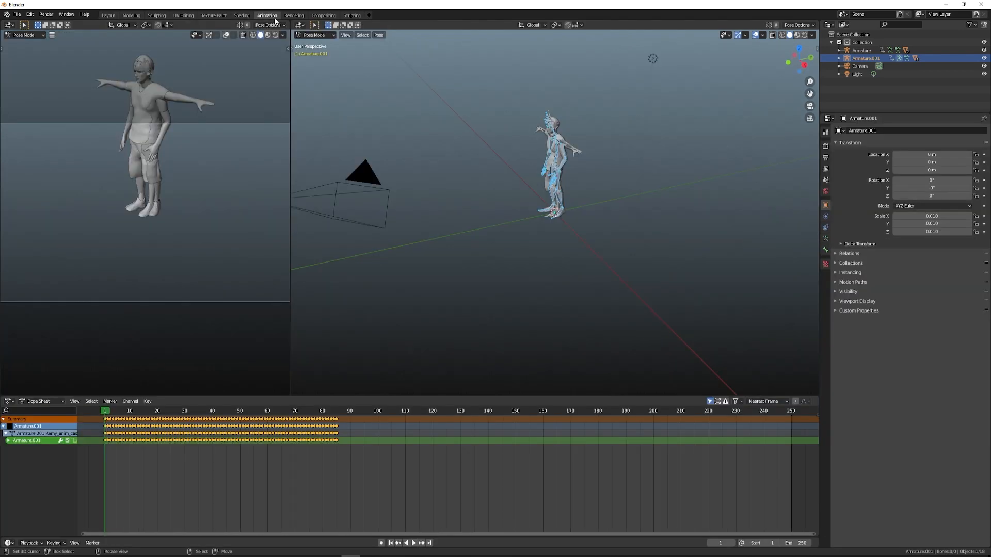
{"action": "left_click", "coordinate": [9, 400]}
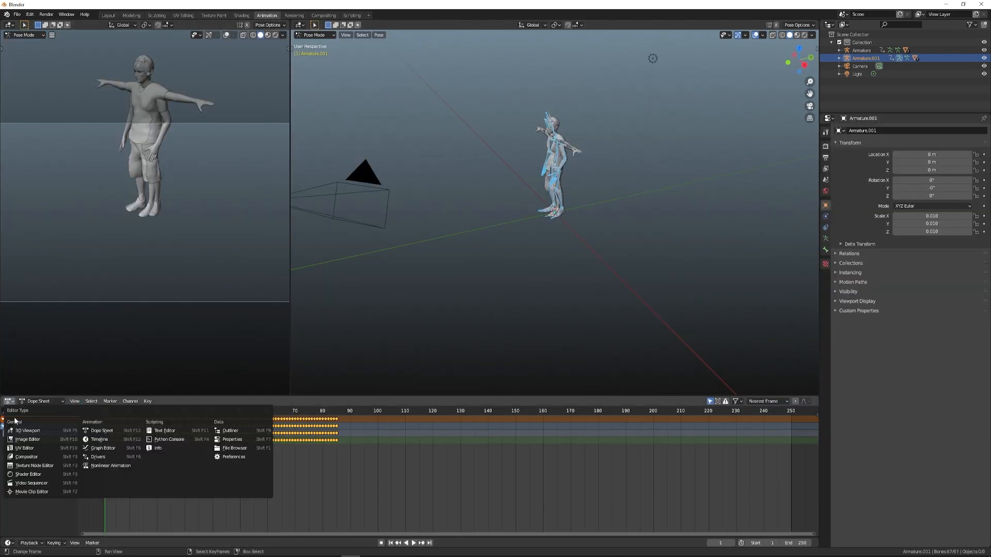